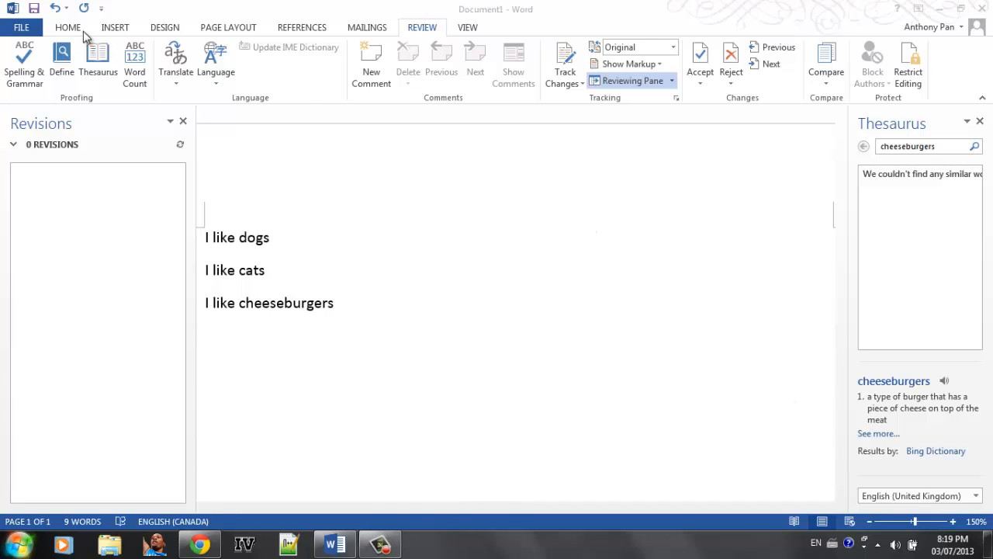
mouse_move(75, 37)
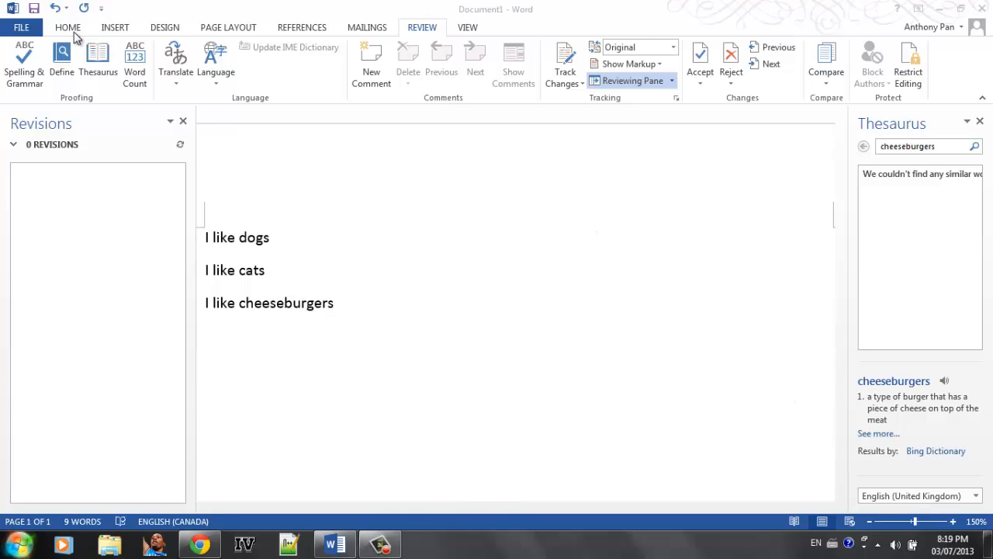
mouse_move(105, 37)
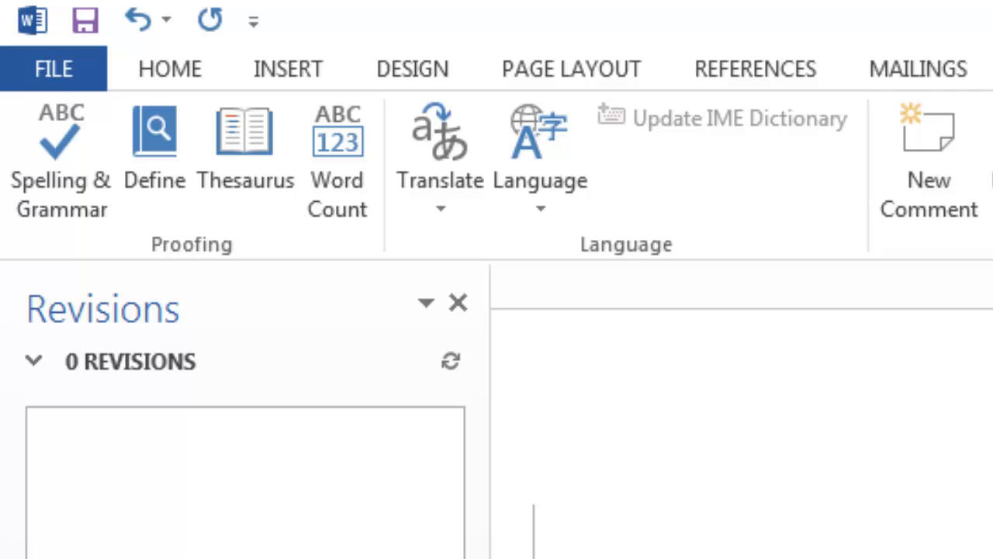
mouse_move(155, 143)
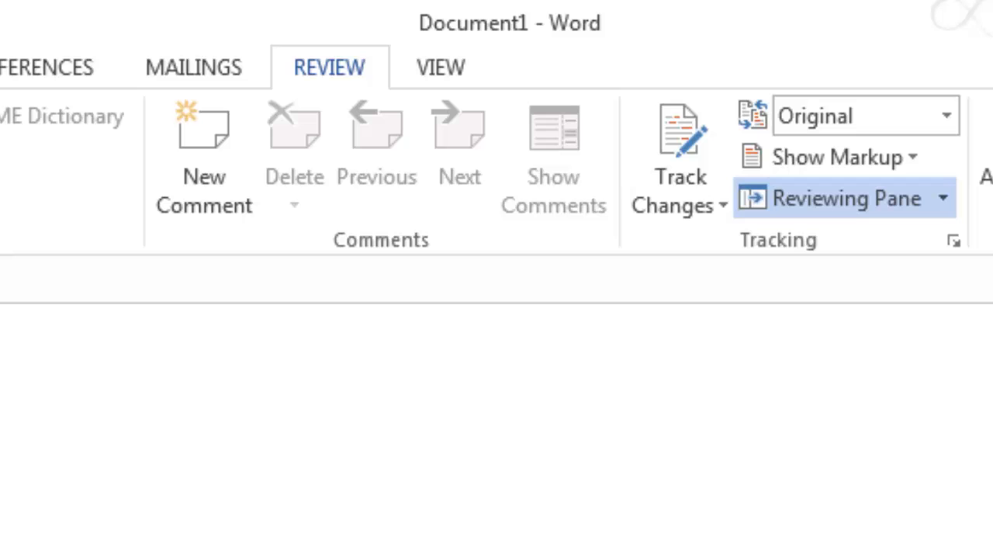
mouse_move(317, 365)
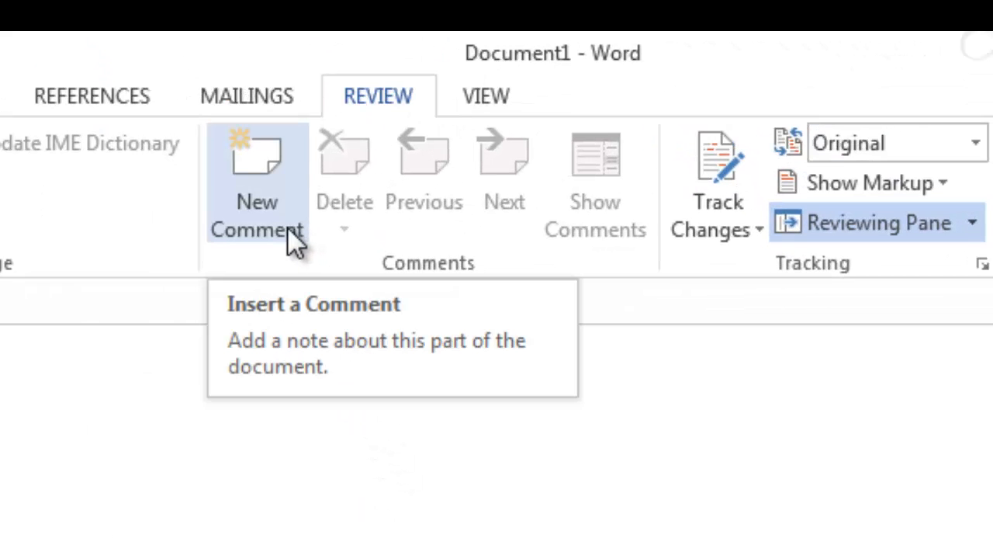
mouse_move(205, 142)
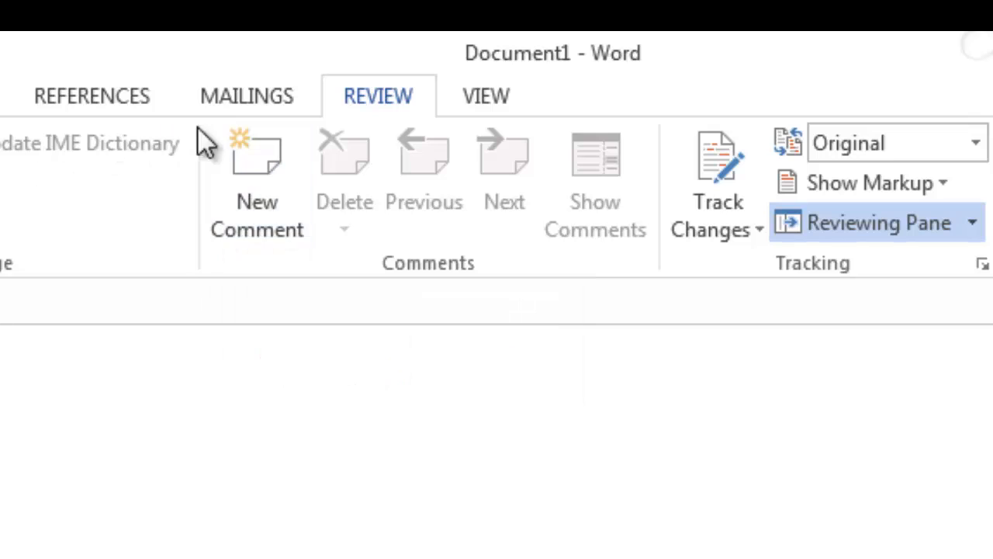
mouse_move(261, 186)
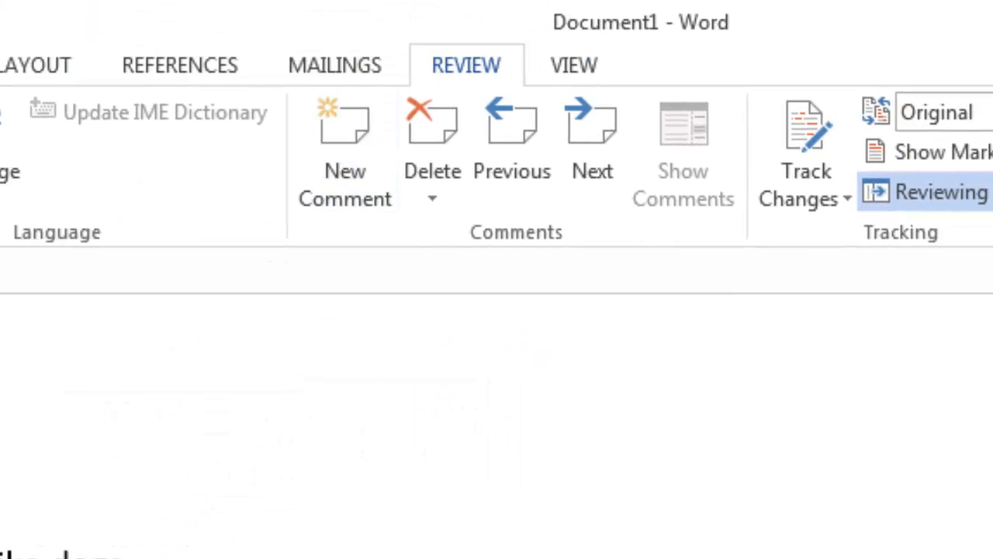
Delete the extra comment from the Review ribbon so one comment remains
left_click(931, 193)
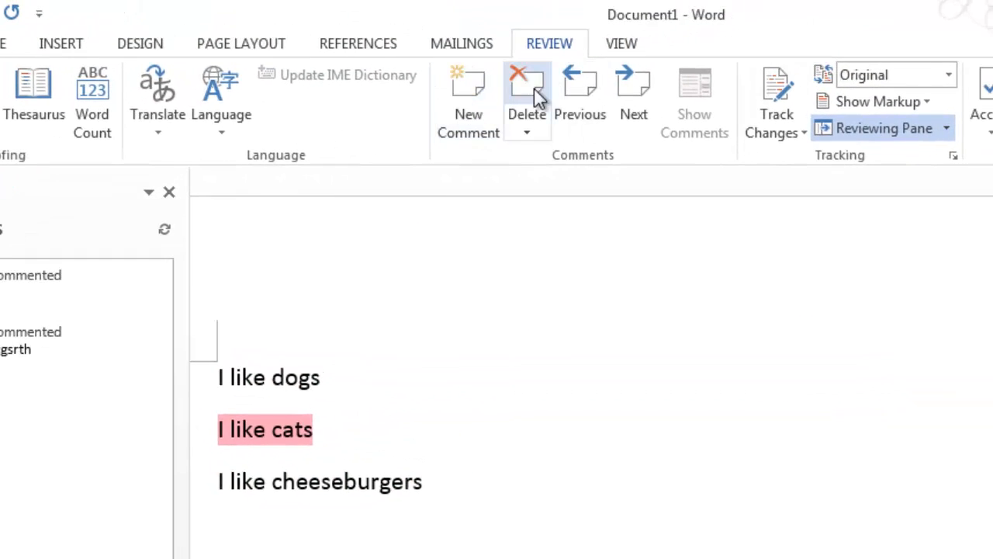
left_click(524, 85)
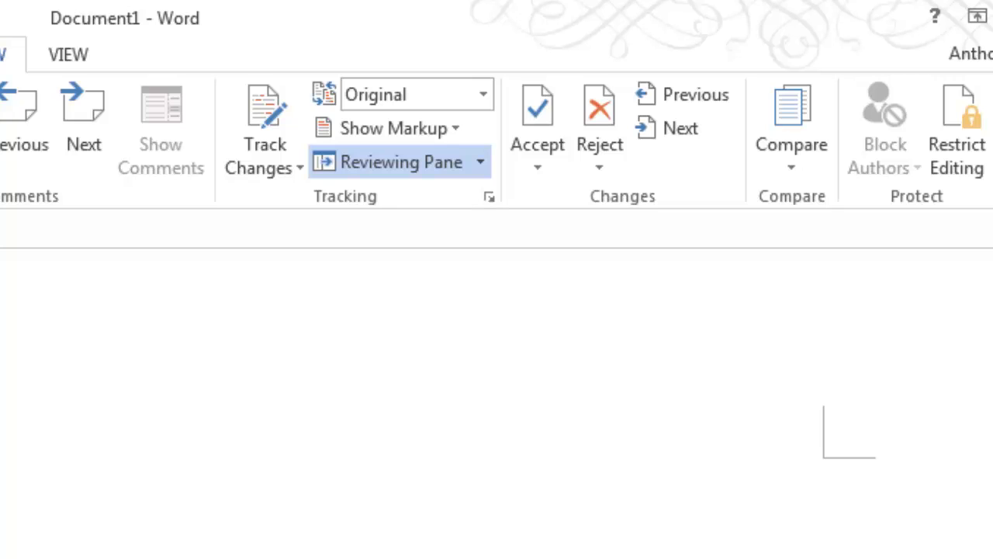
mouse_move(276, 109)
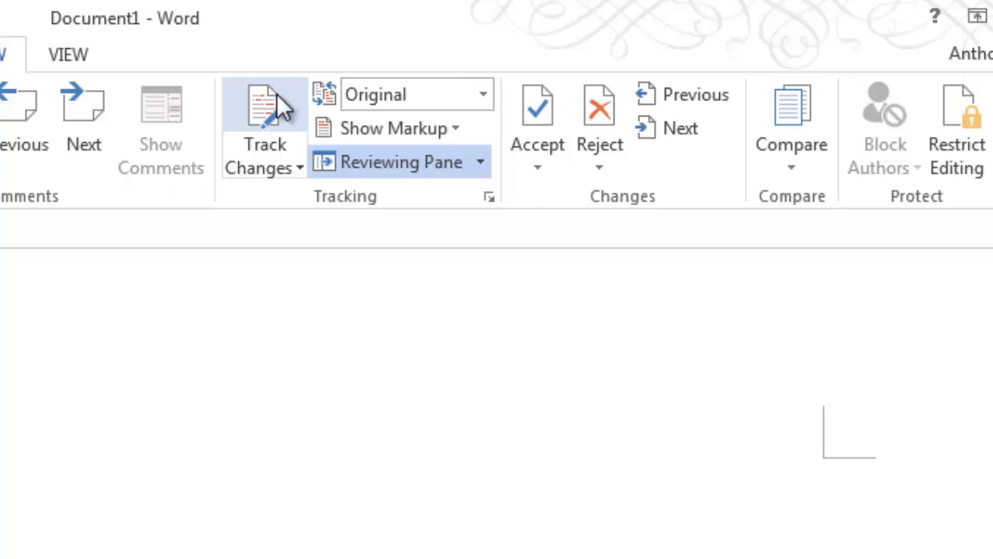
Turn on Track Changes so the deletion of 'dogs' is recorded
left_click(264, 109)
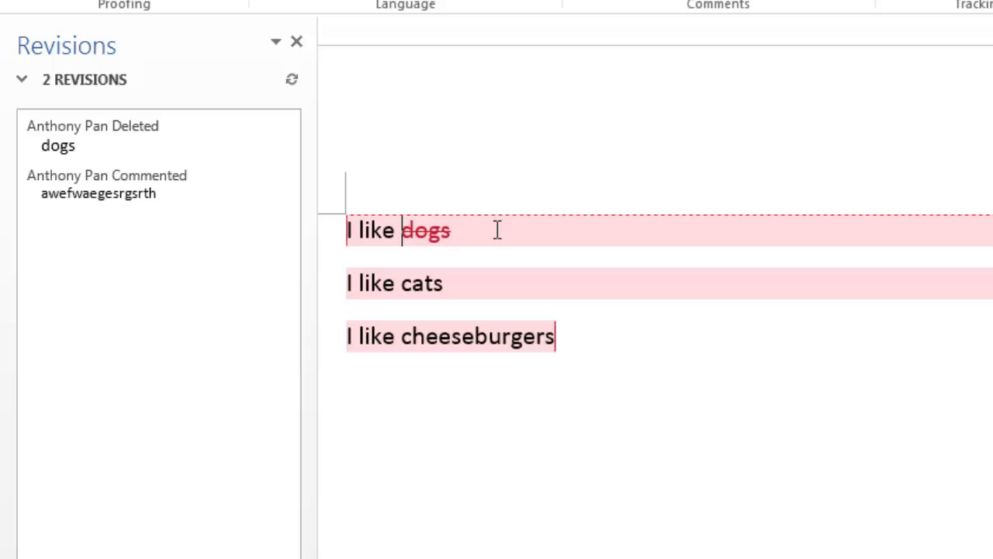
mouse_move(412, 231)
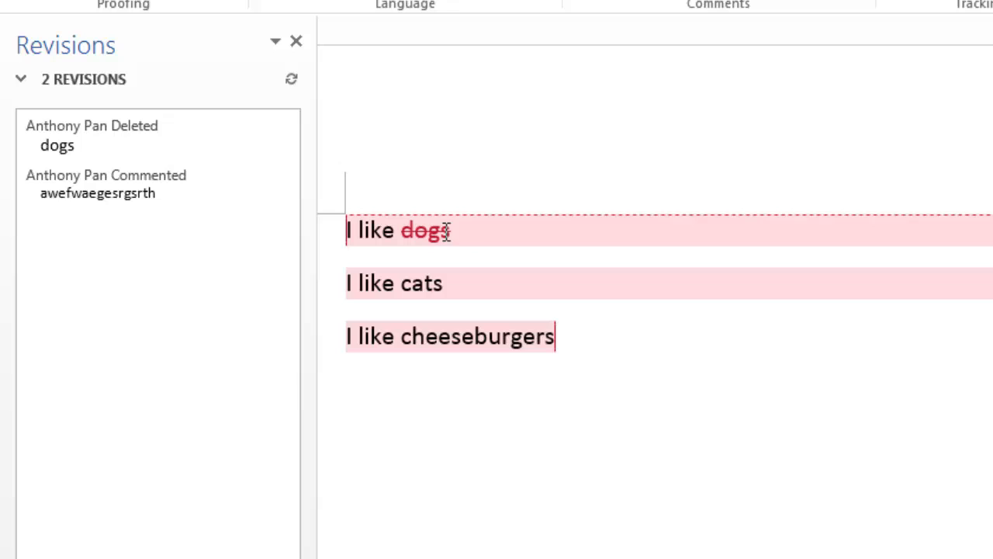
mouse_move(447, 224)
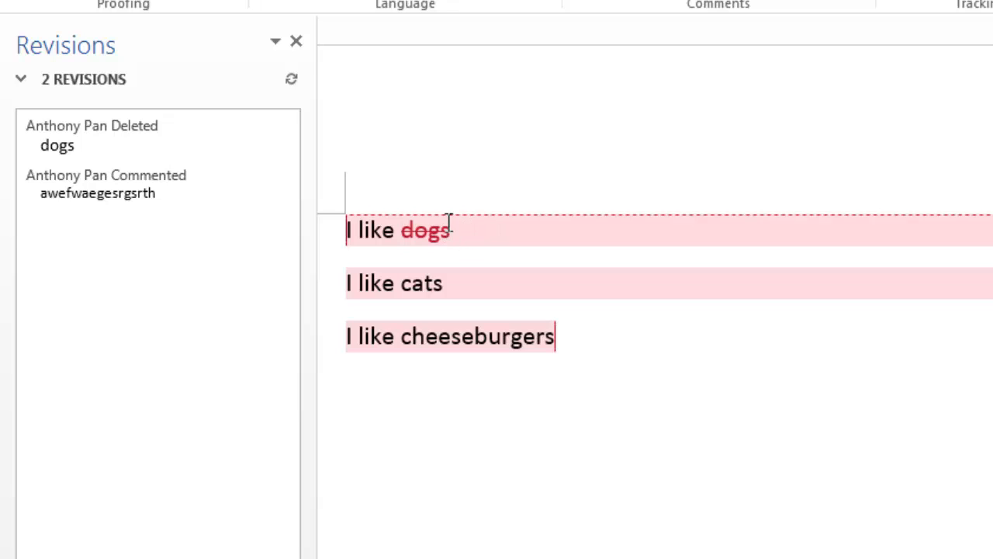
mouse_move(508, 278)
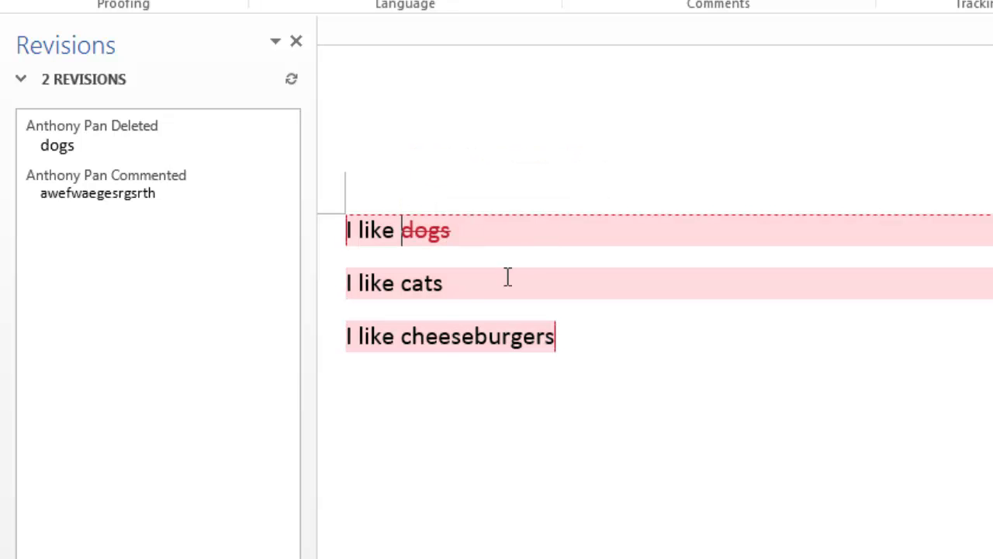
mouse_move(130, 136)
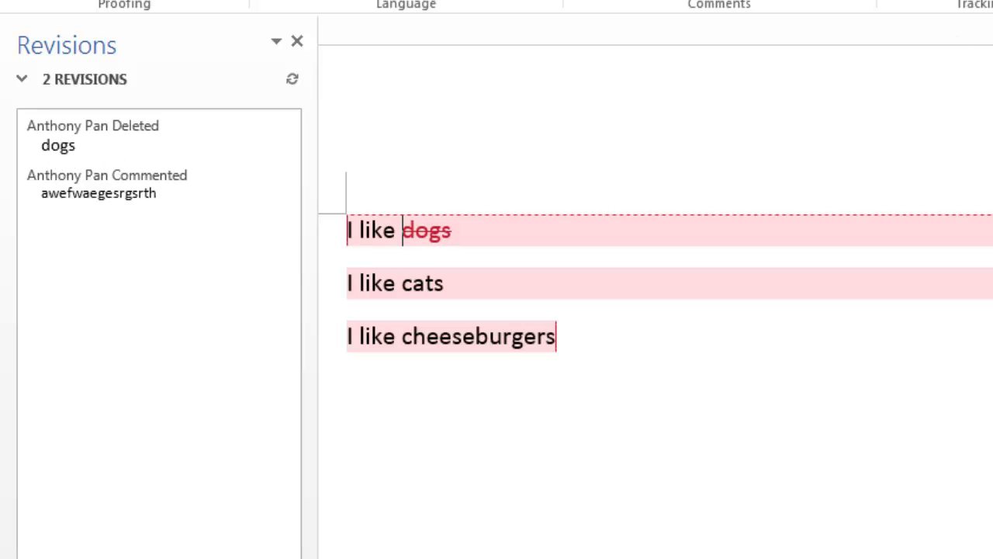
mouse_move(987, 101)
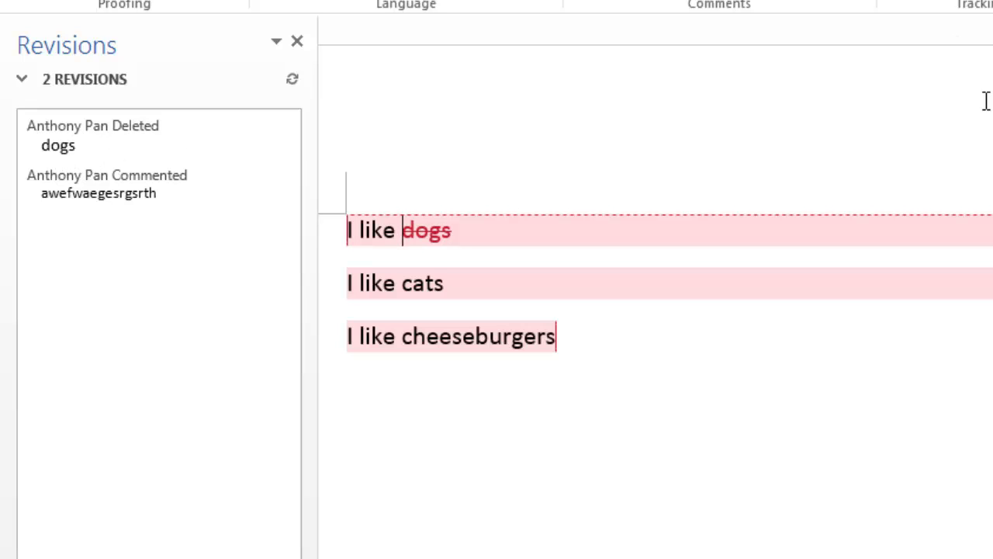
Switch Display for Review to No Markup, then back to All Markup, and select 'cheeseburgers'
left_click(655, 43)
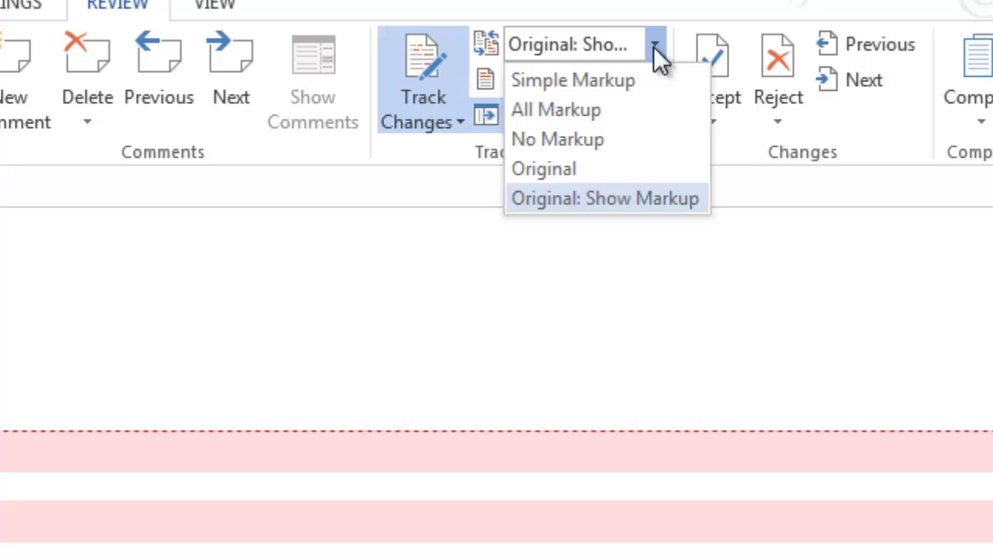
mouse_move(651, 54)
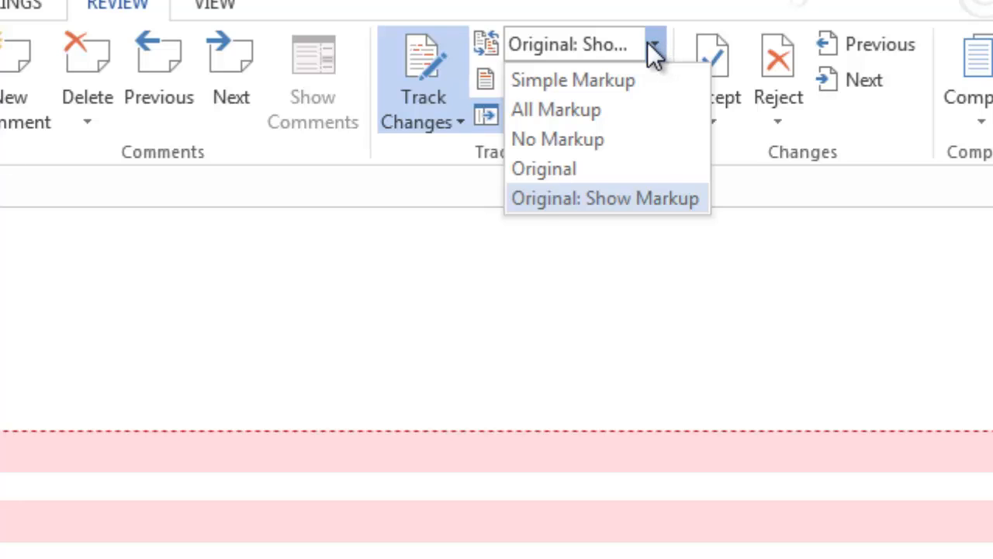
left_click(557, 140)
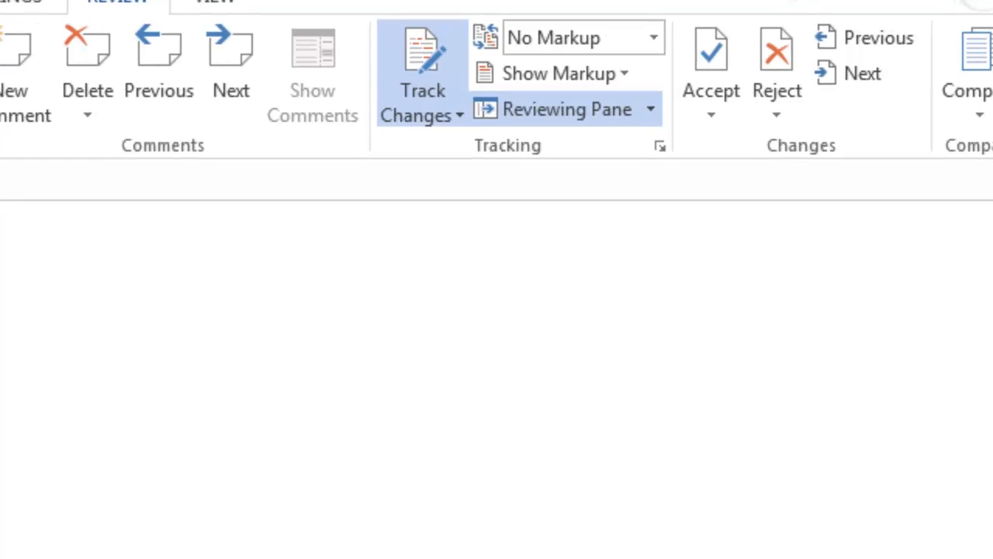
mouse_move(644, 37)
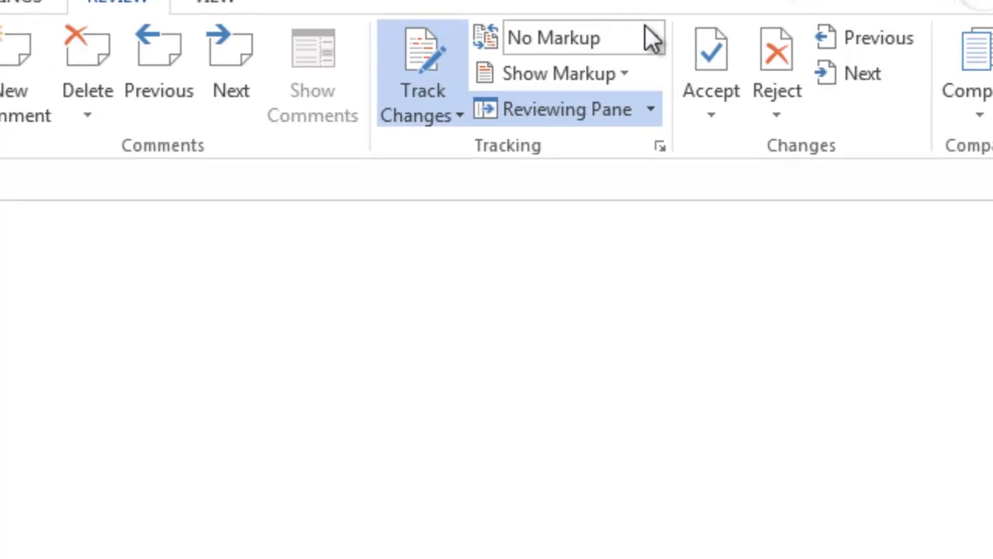
mouse_move(655, 41)
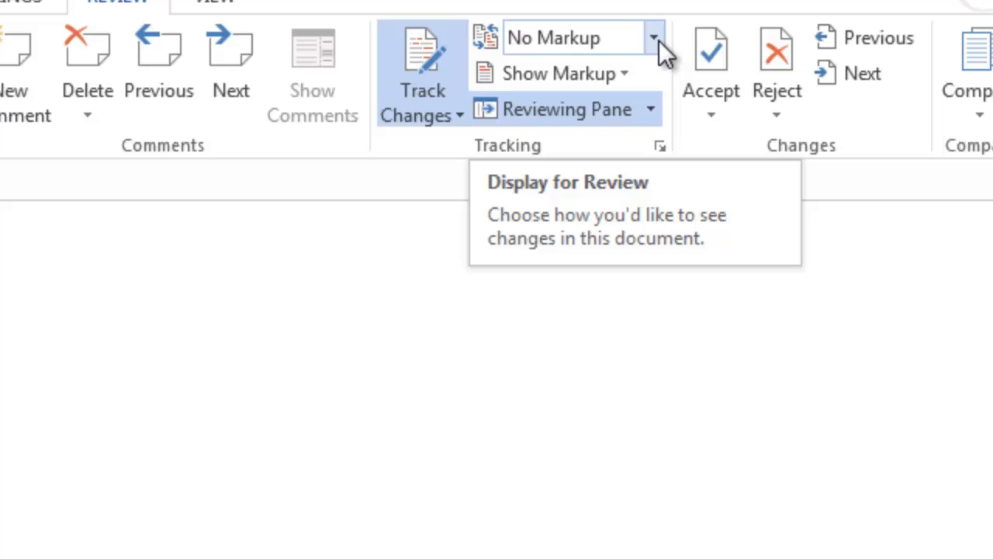
left_click(655, 37)
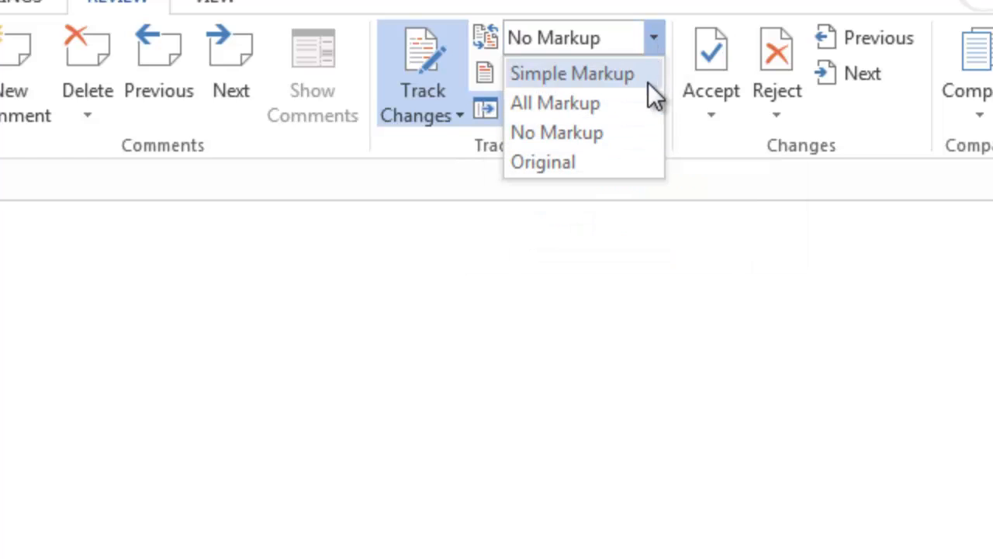
left_click(556, 103)
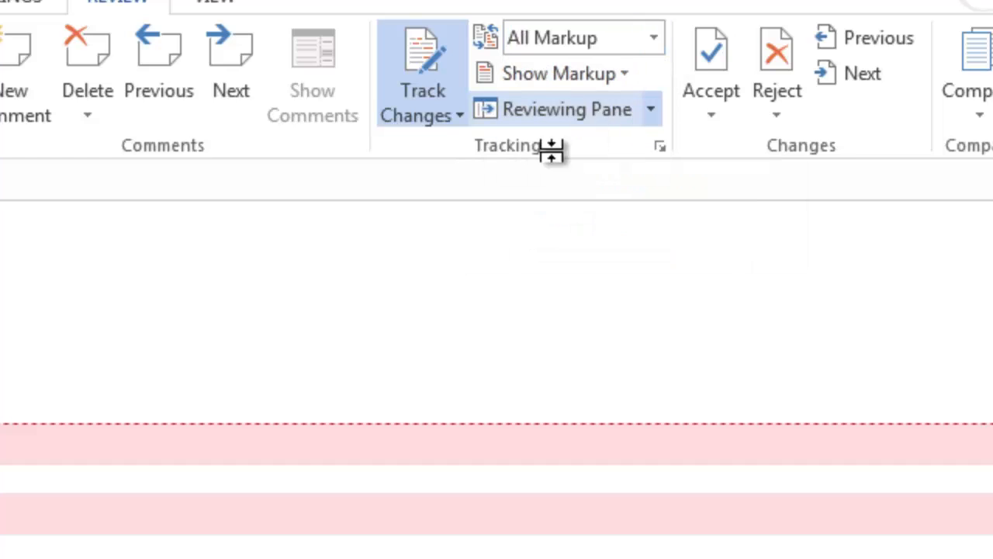
left_click(565, 109)
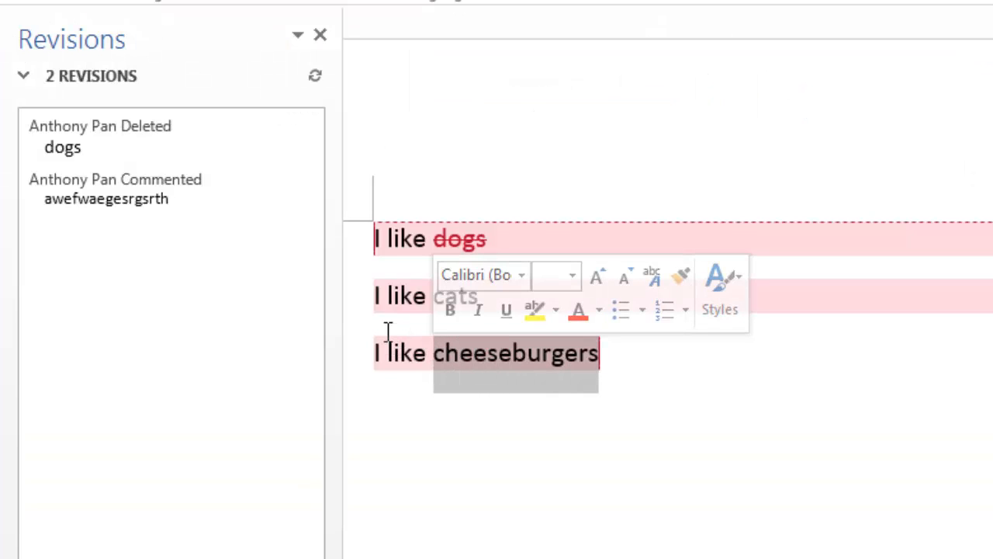
Type 'hamburgers' over the selected 'cheeseburgers' as a tracked replacement
type("hamburgers")
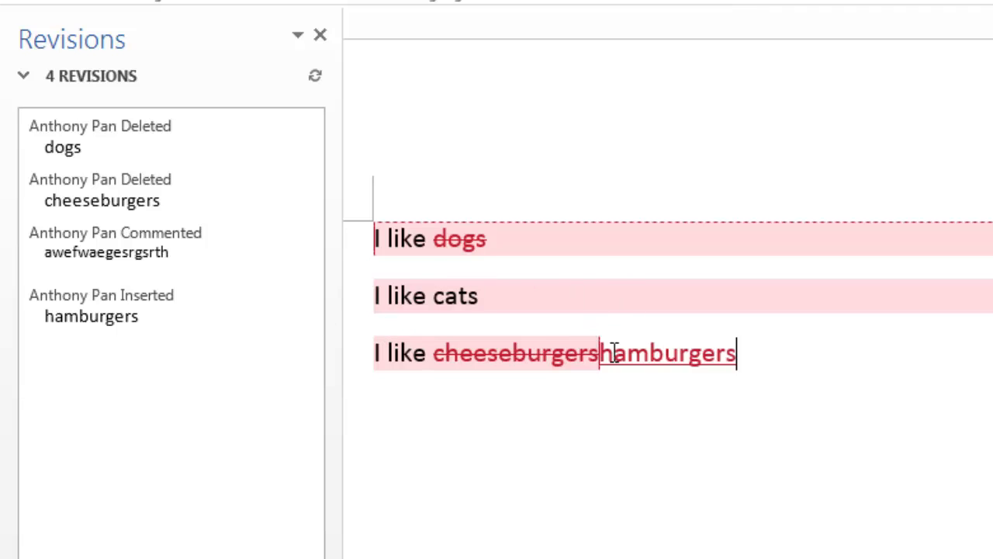
mouse_move(702, 345)
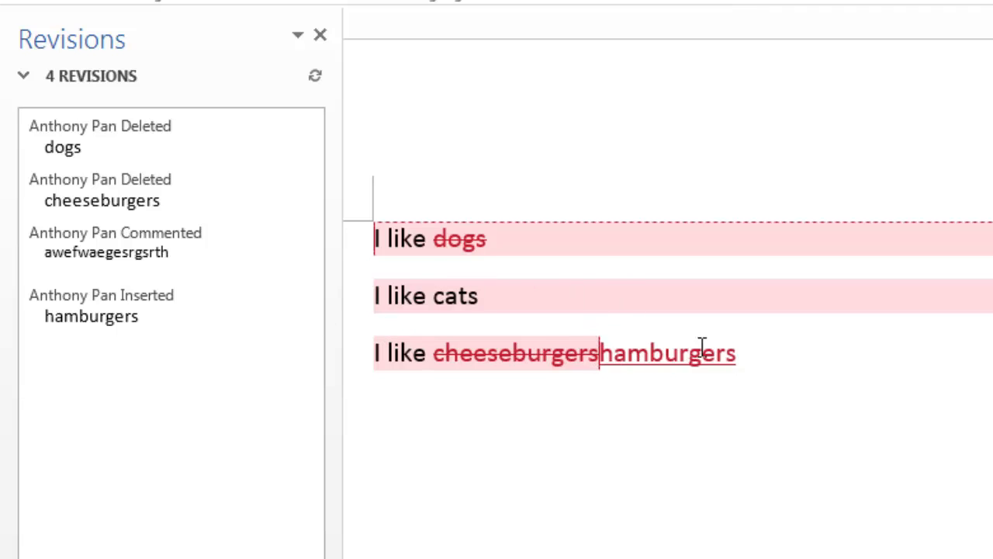
mouse_move(664, 344)
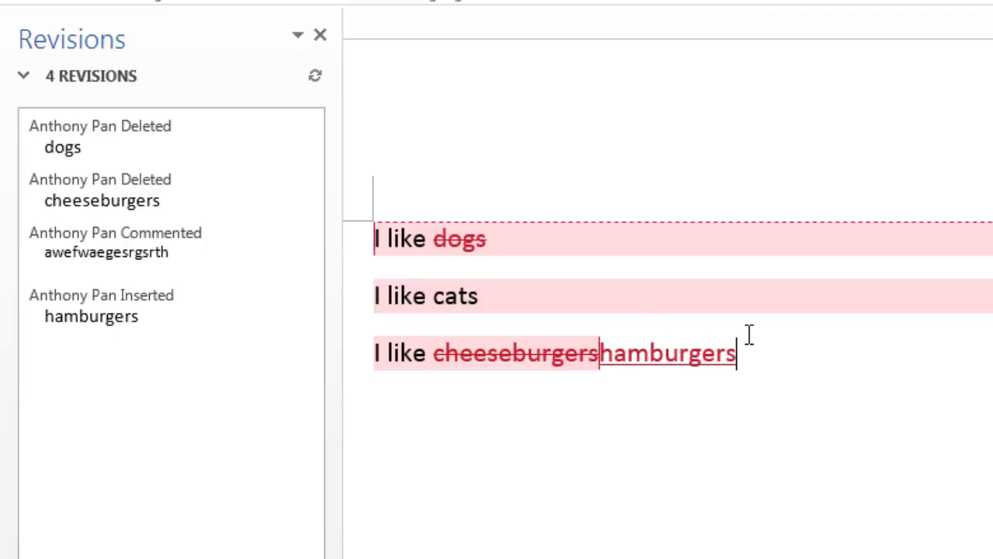
mouse_move(714, 330)
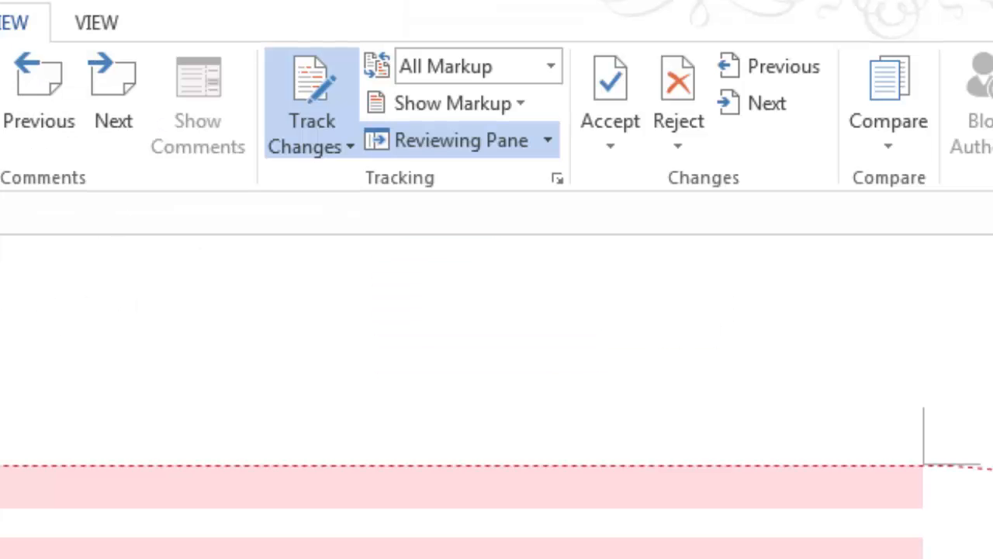
mouse_move(610, 85)
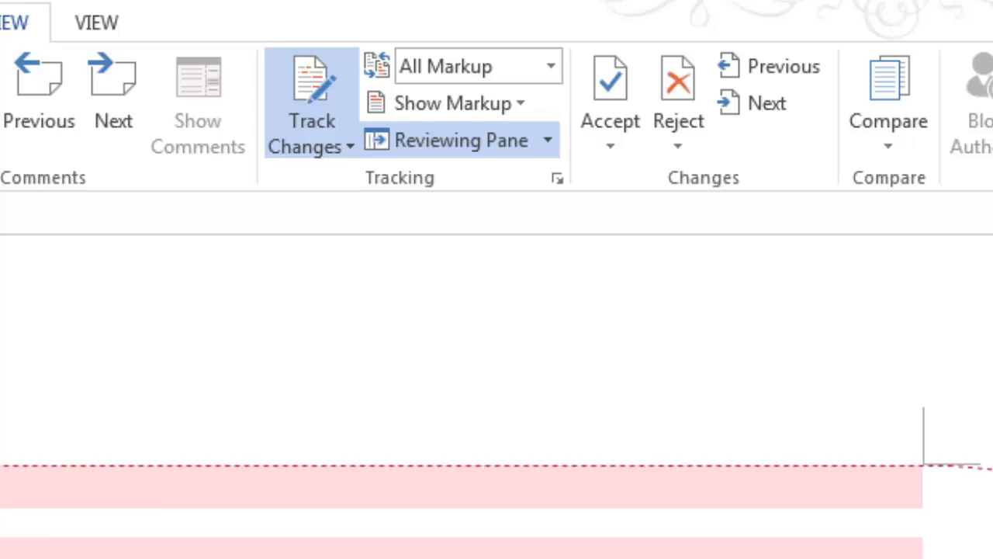
mouse_move(855, 52)
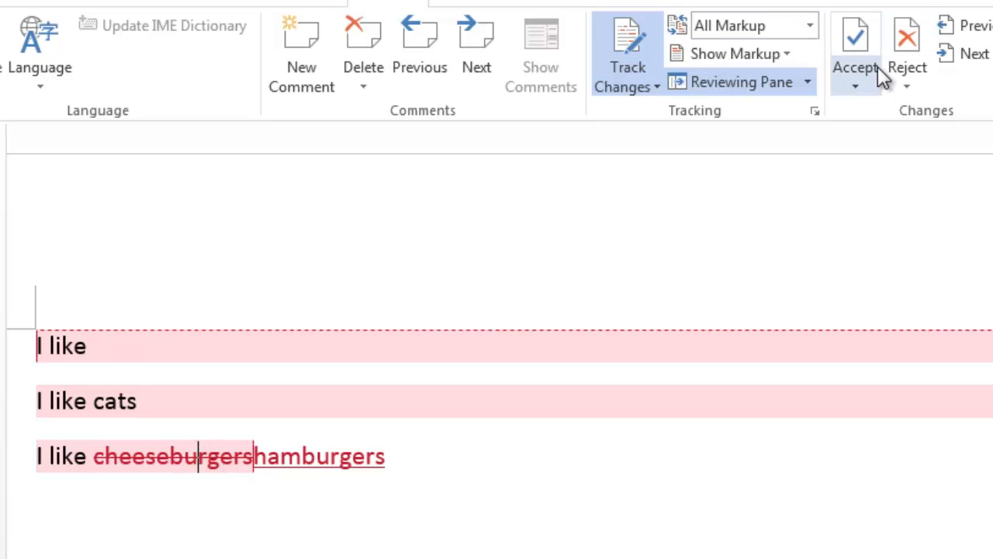
mouse_move(906, 43)
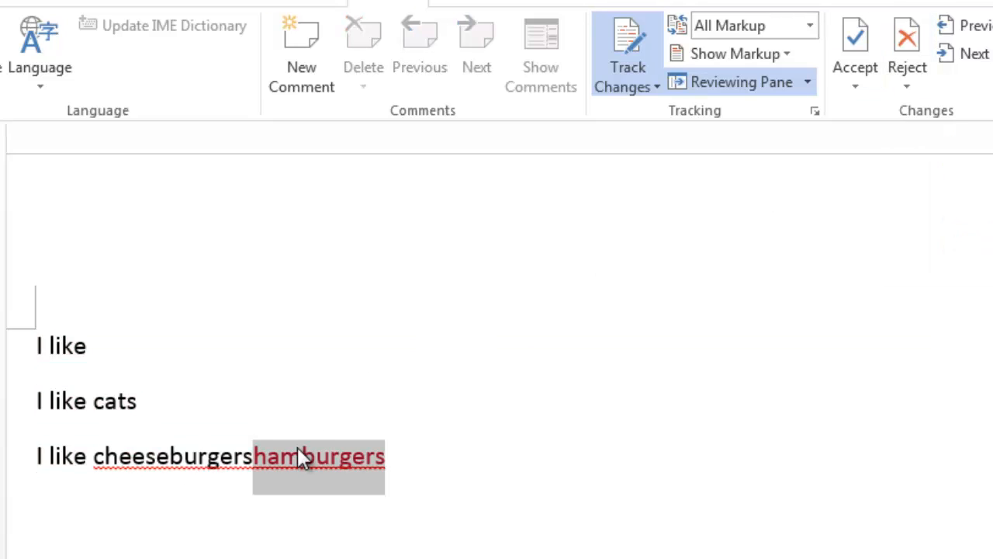
Move to the inserted 'hamburgers' text after accepting and rejecting the deletions
left_click(256, 456)
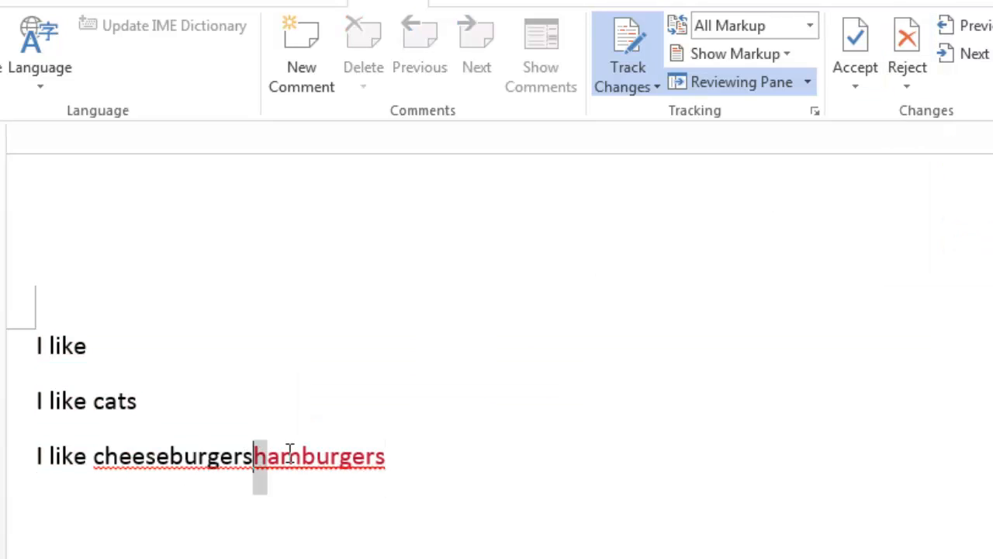